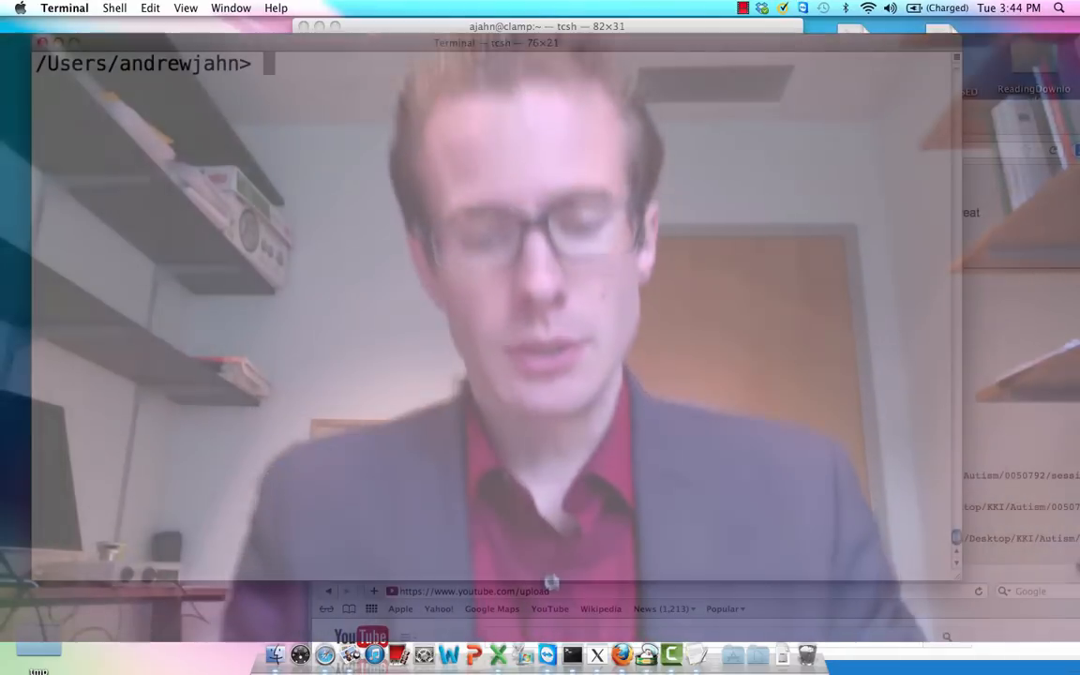
Launch the MELODIC GUI by entering Melodic_gui at the Terminal prompt
text(Melodic)
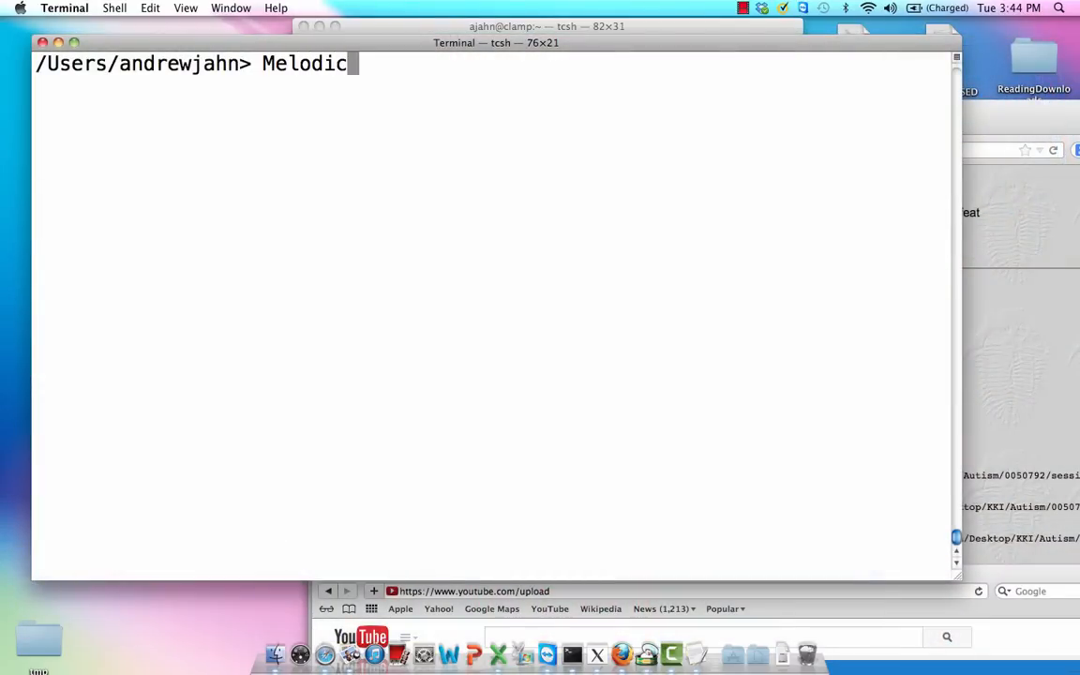
text(_gui)
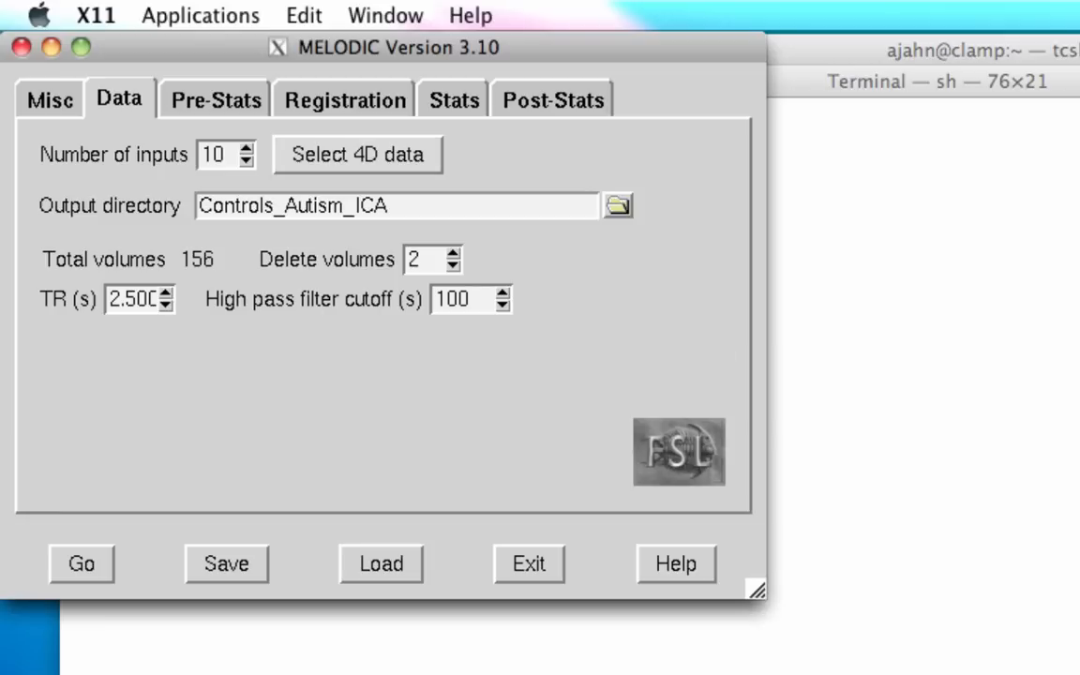
Review the ten Controls and Autism rest-scan input paths, then show the registration settings
click(356, 154)
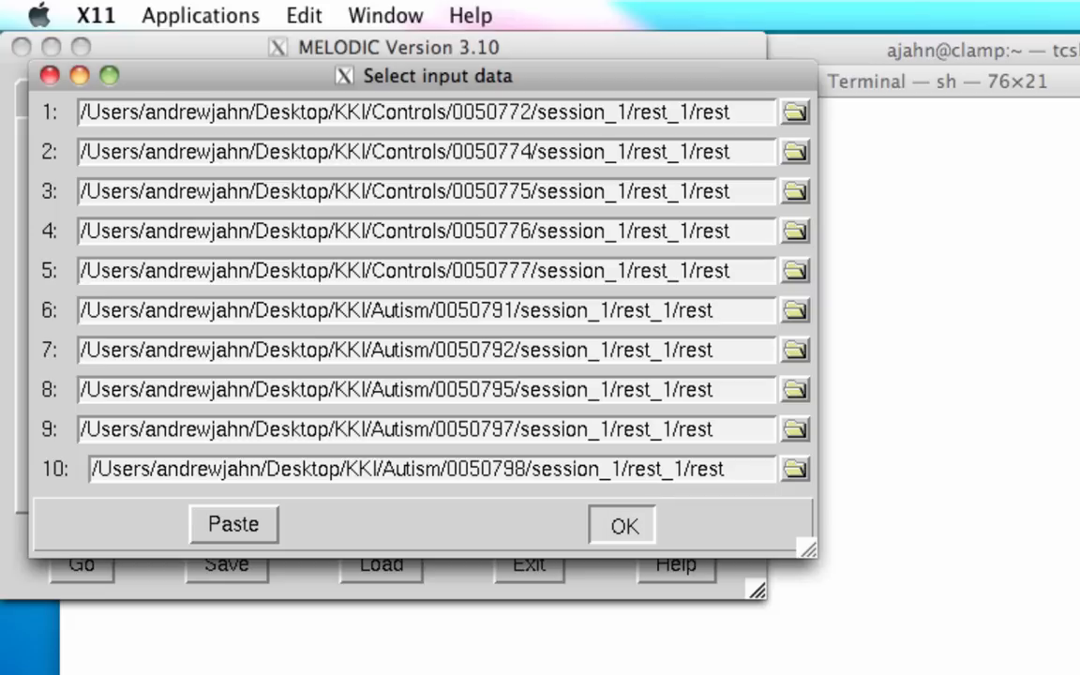
click(621, 525)
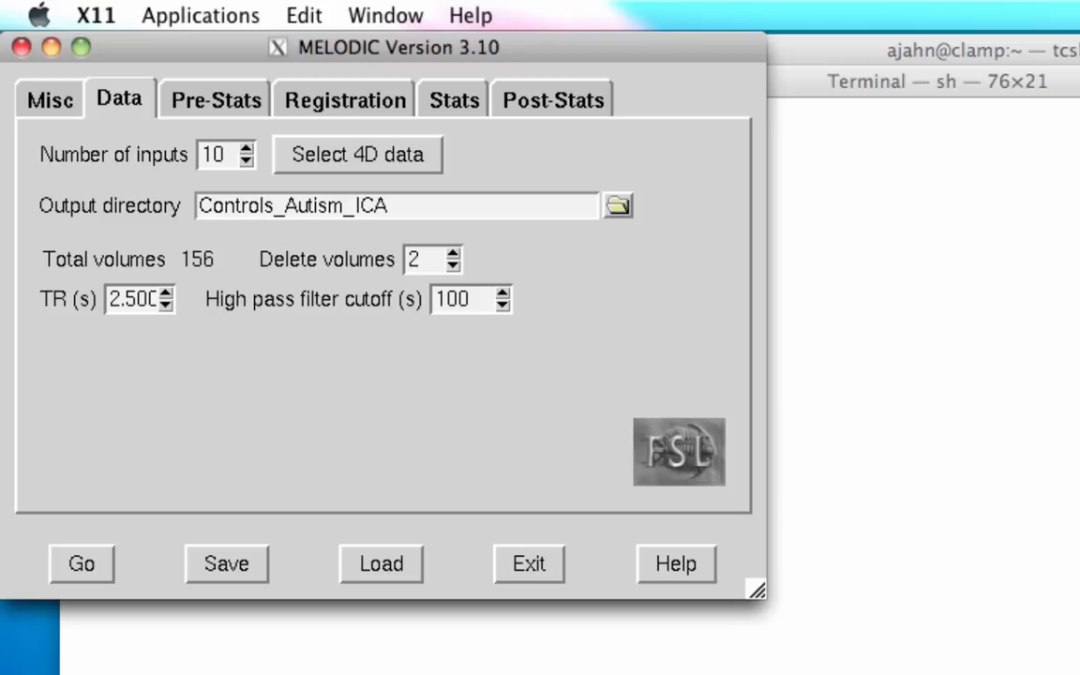
click(215, 100)
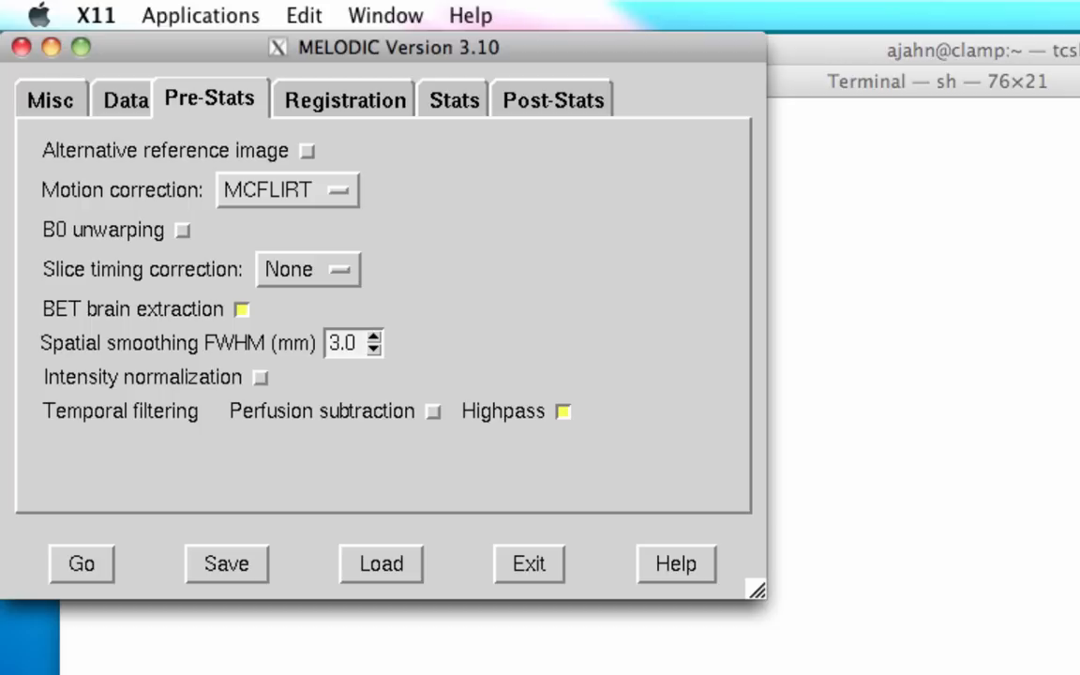
click(338, 98)
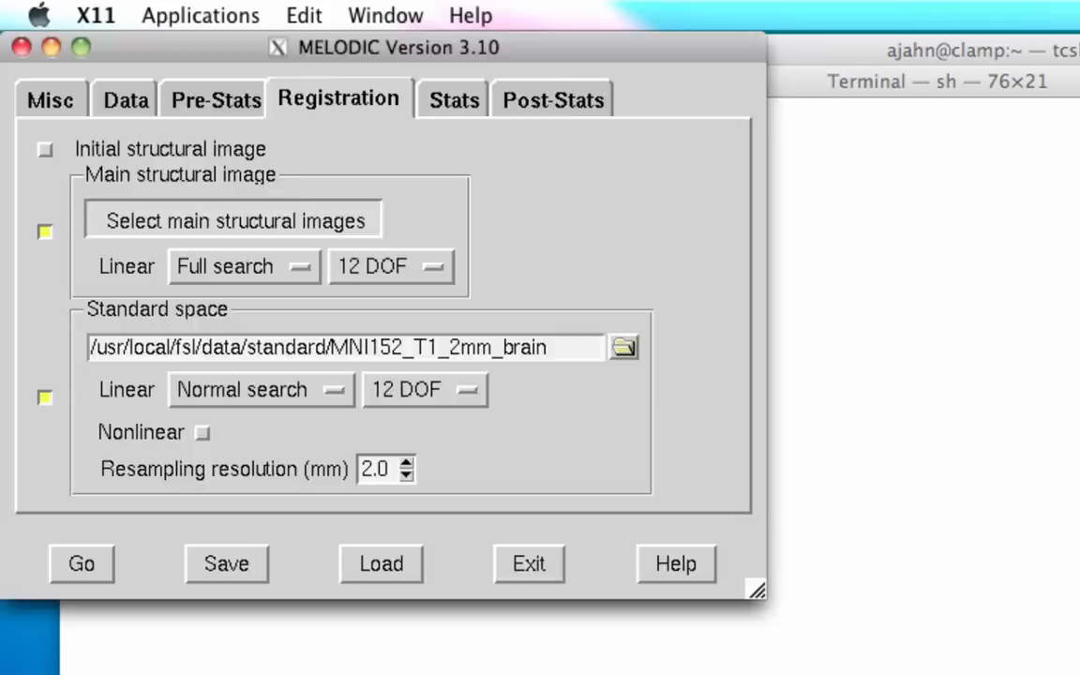
Confirm the ten subjects' mprage structural images, then show the ICA Stats settings
click(235, 220)
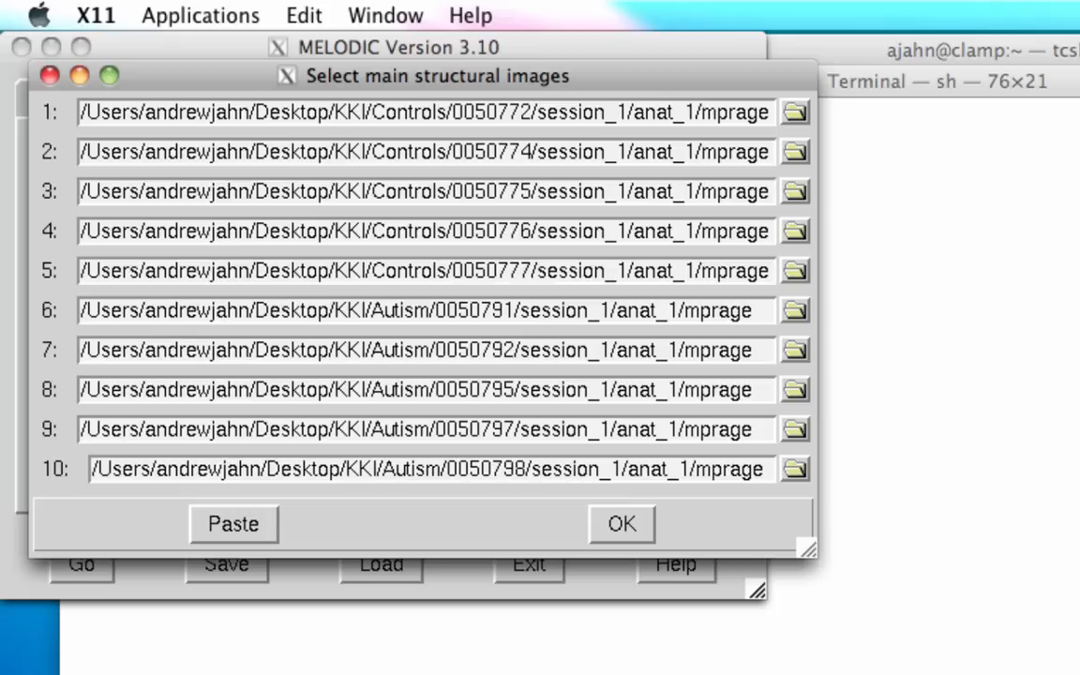
click(620, 523)
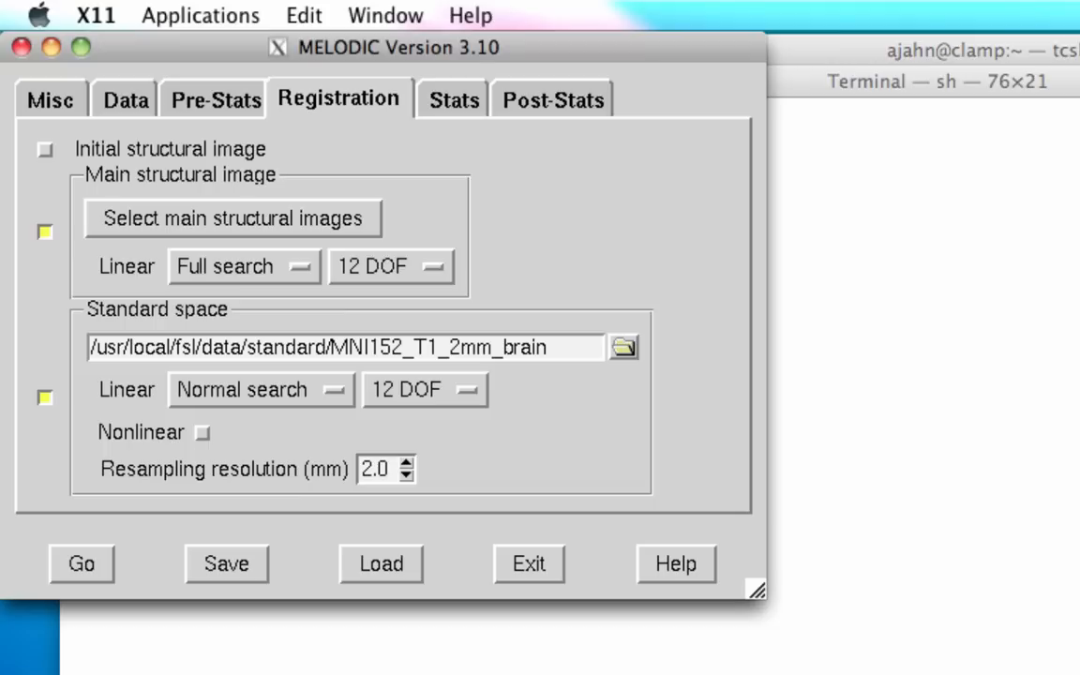
click(448, 99)
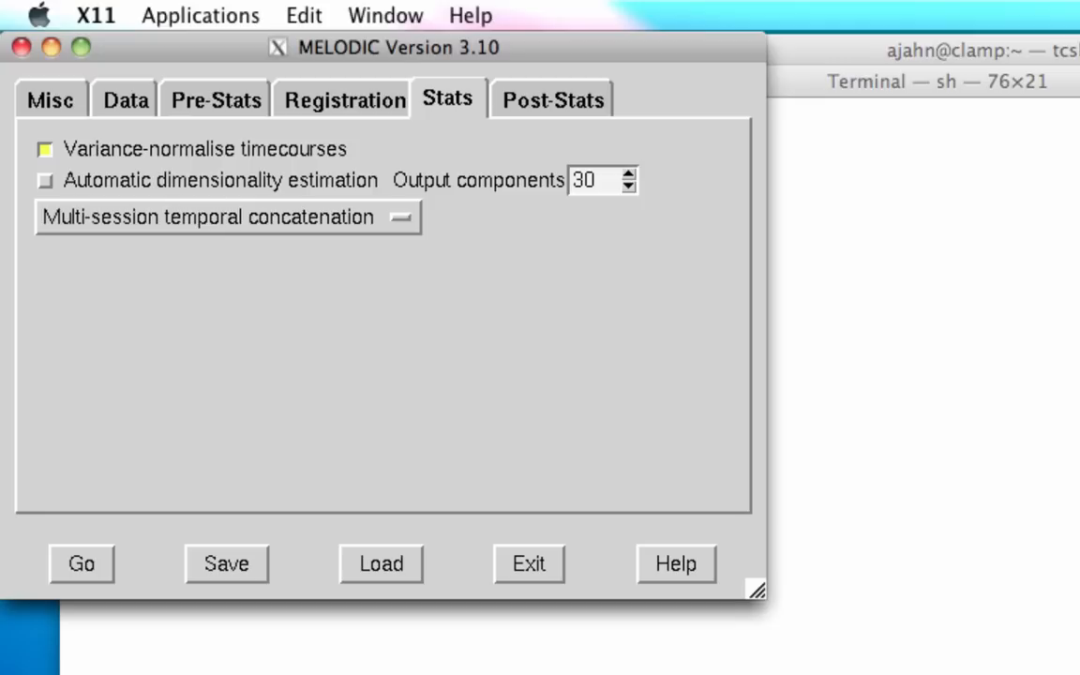
Set the ICA type to Multi-session temporal concatenation, then show the Post-Stats settings
click(228, 216)
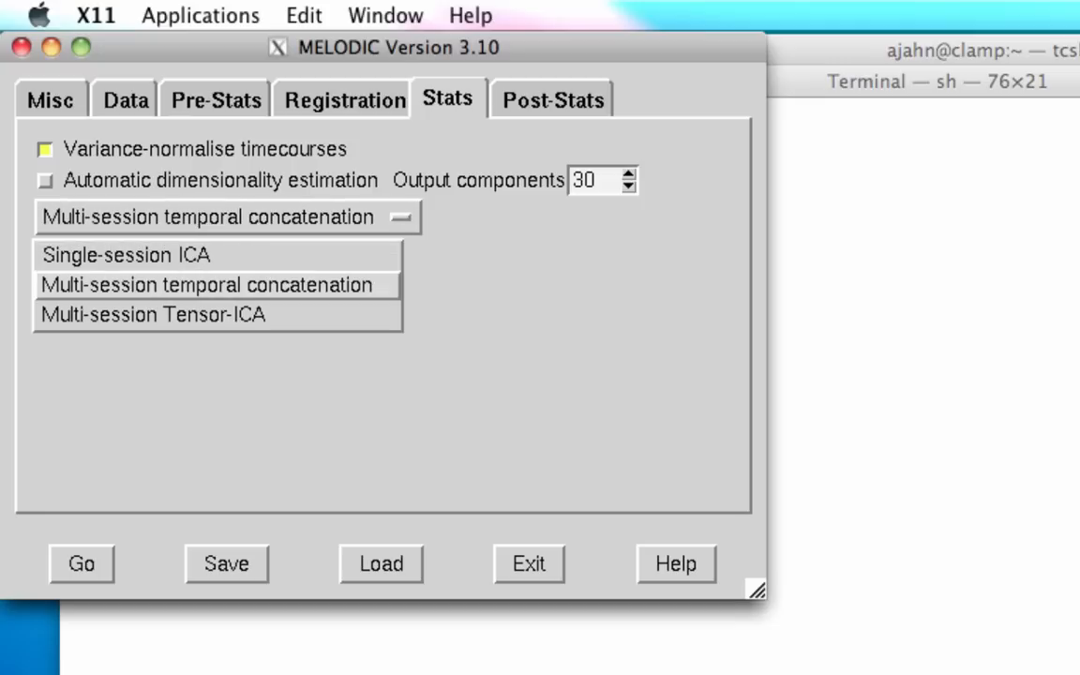
click(206, 285)
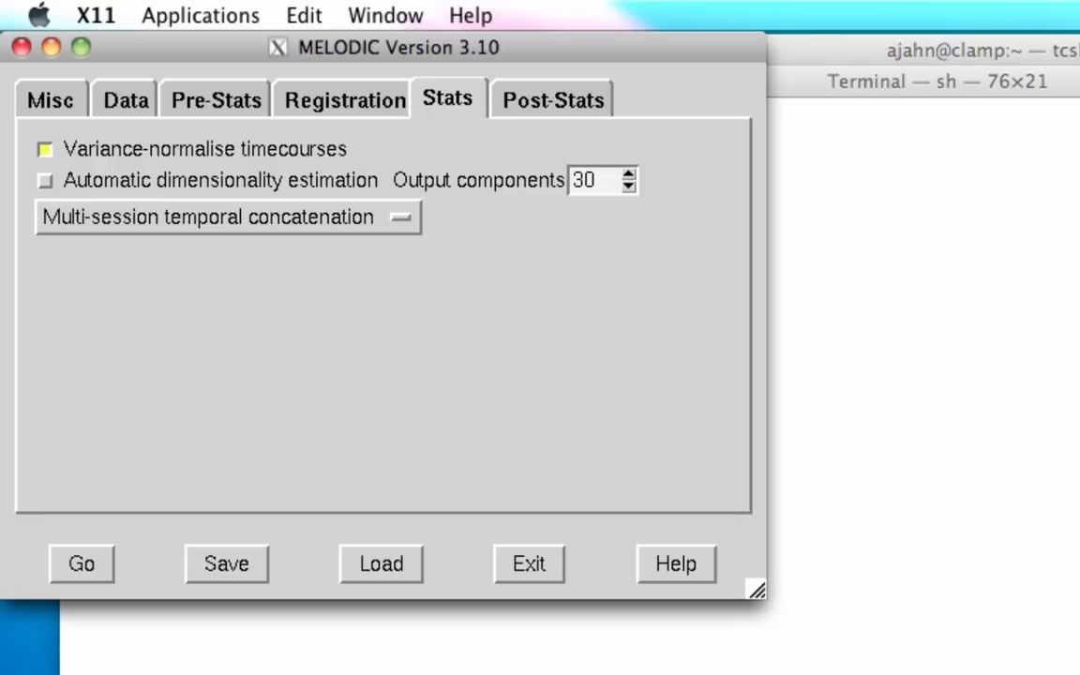
click(227, 217)
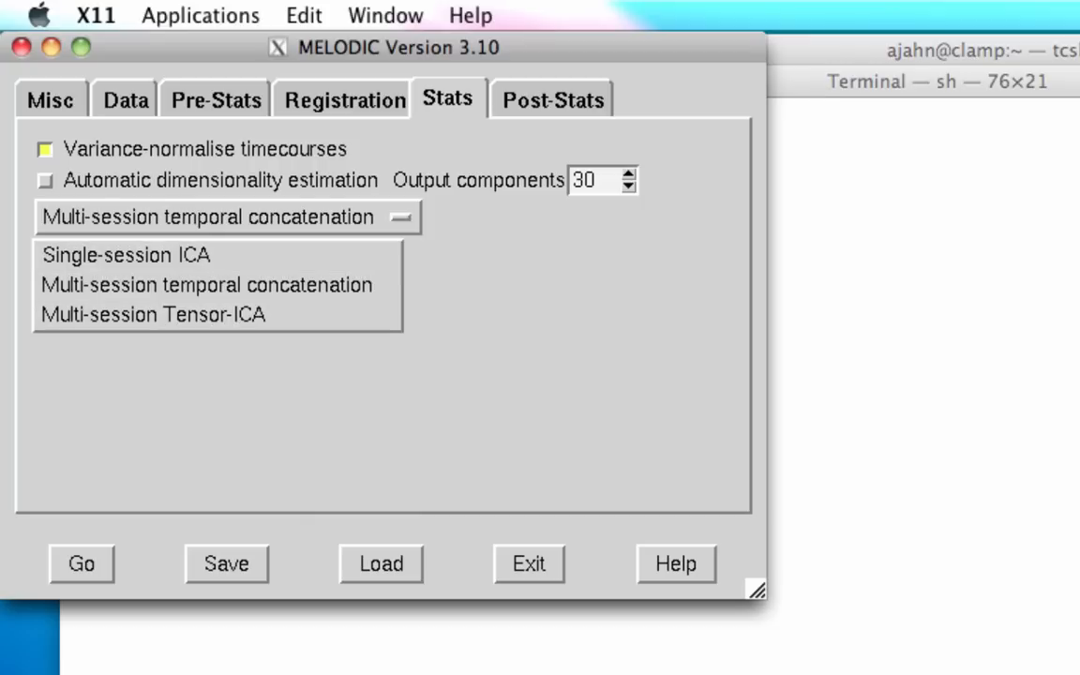
click(153, 315)
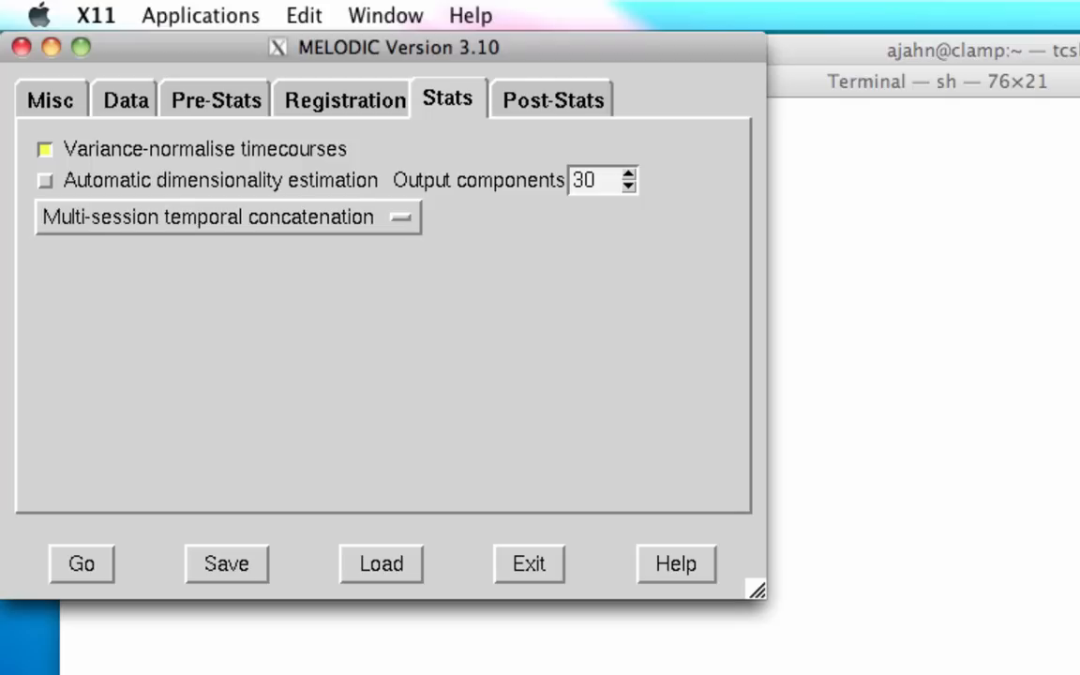
click(545, 99)
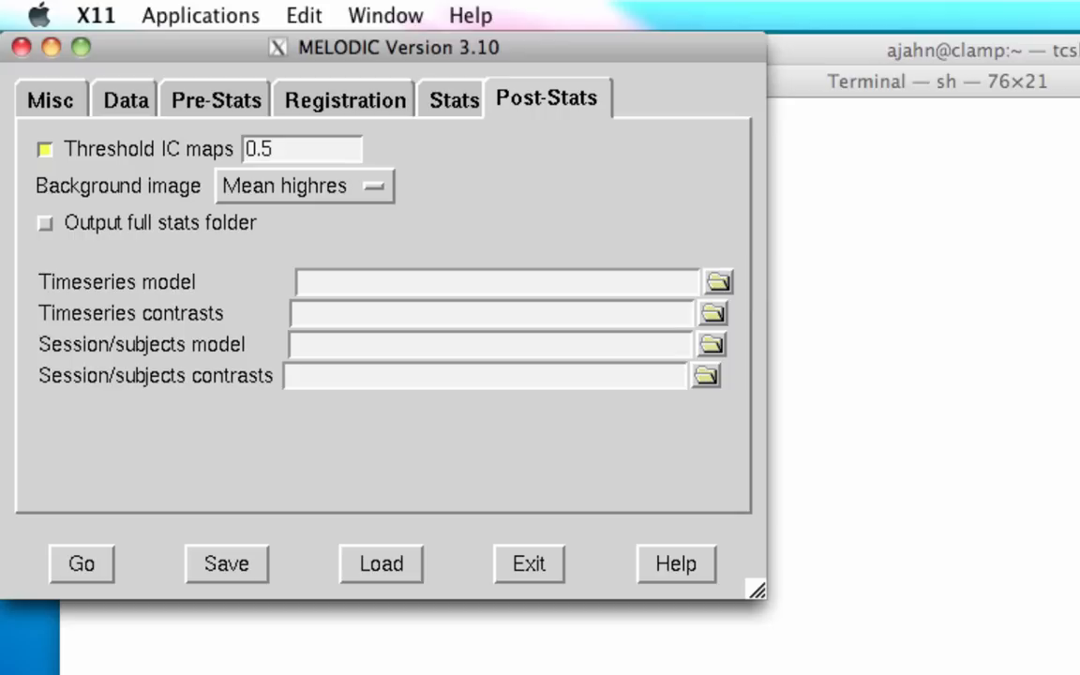
Load ICA_GLM.mat as the subjects model and ICA_GLM.con as contrasts, then return to Data
click(711, 343)
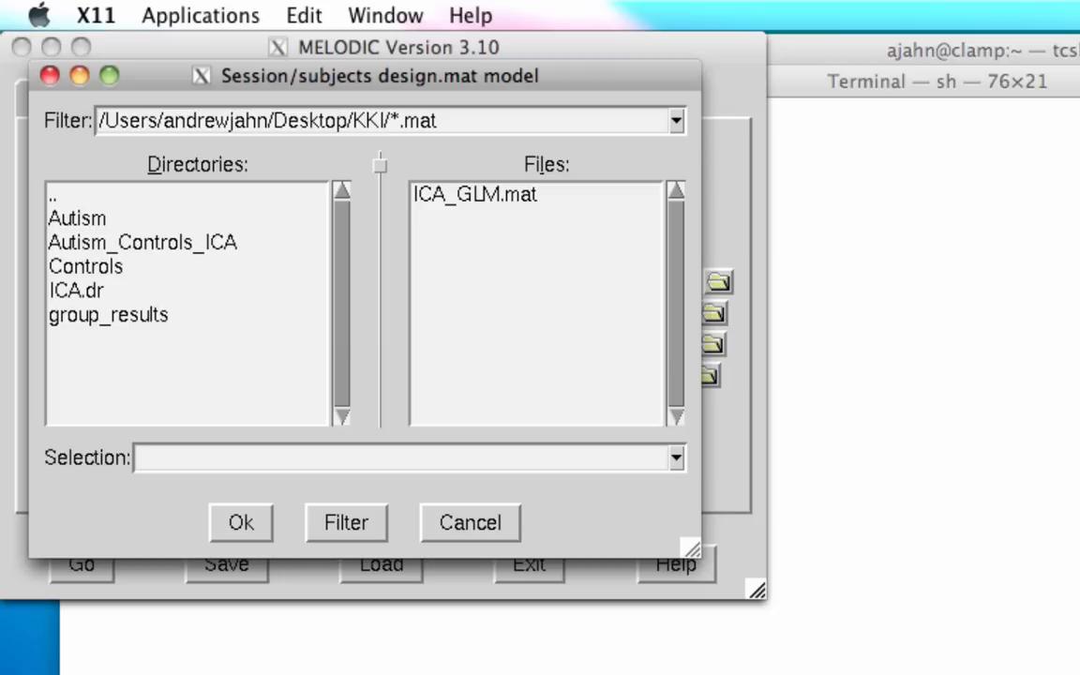
click(240, 522)
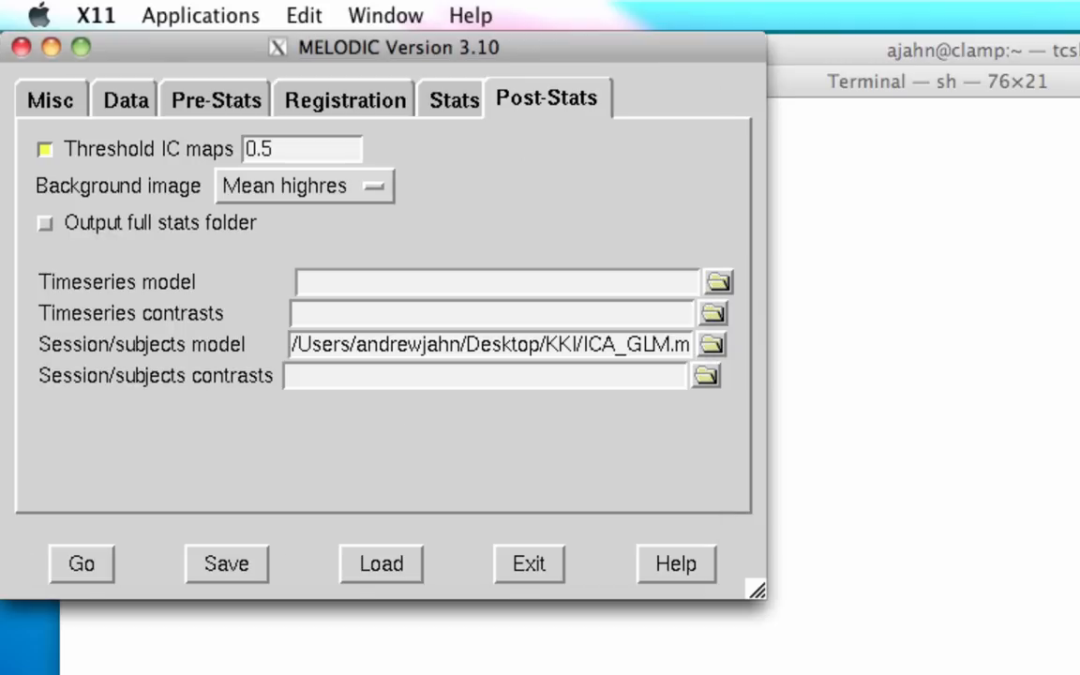
text(/Users/andrewjahn/Desktop/KKI/ICA_GLM.con)
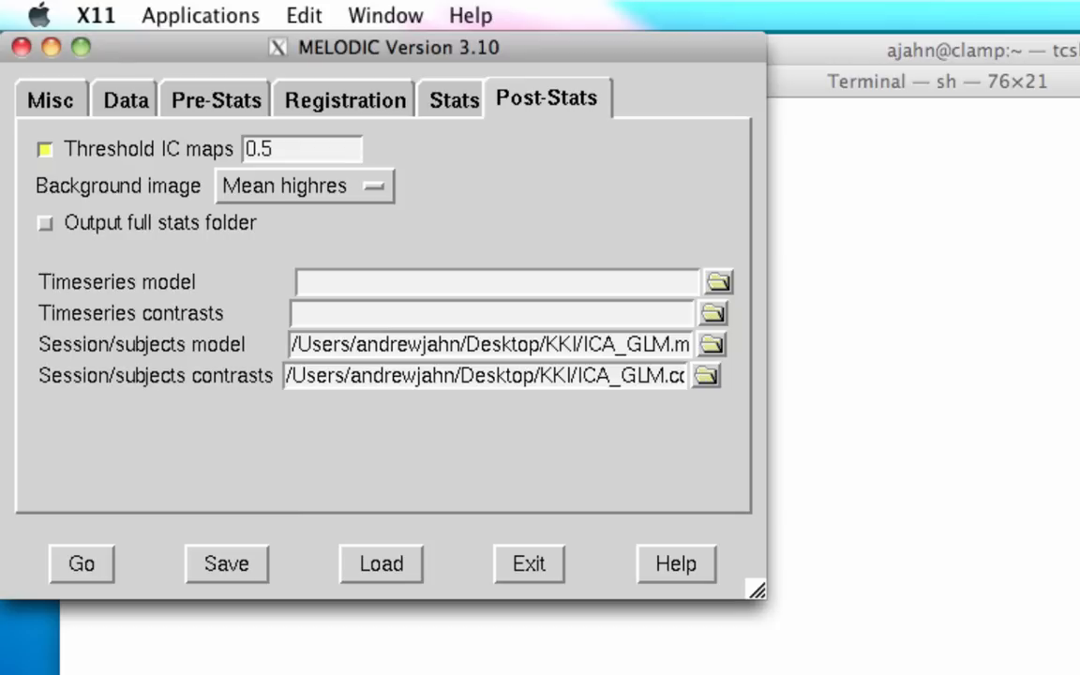
click(119, 98)
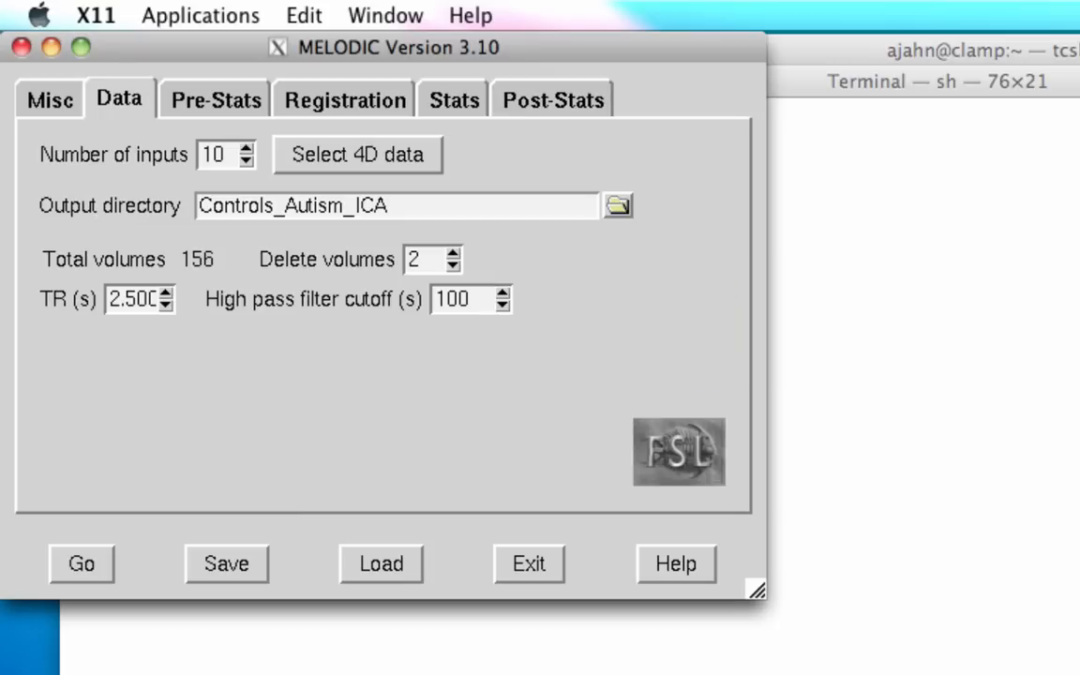
Recheck the ten 4D input paths, then revisit the Stats and Post-Stats settings
click(357, 154)
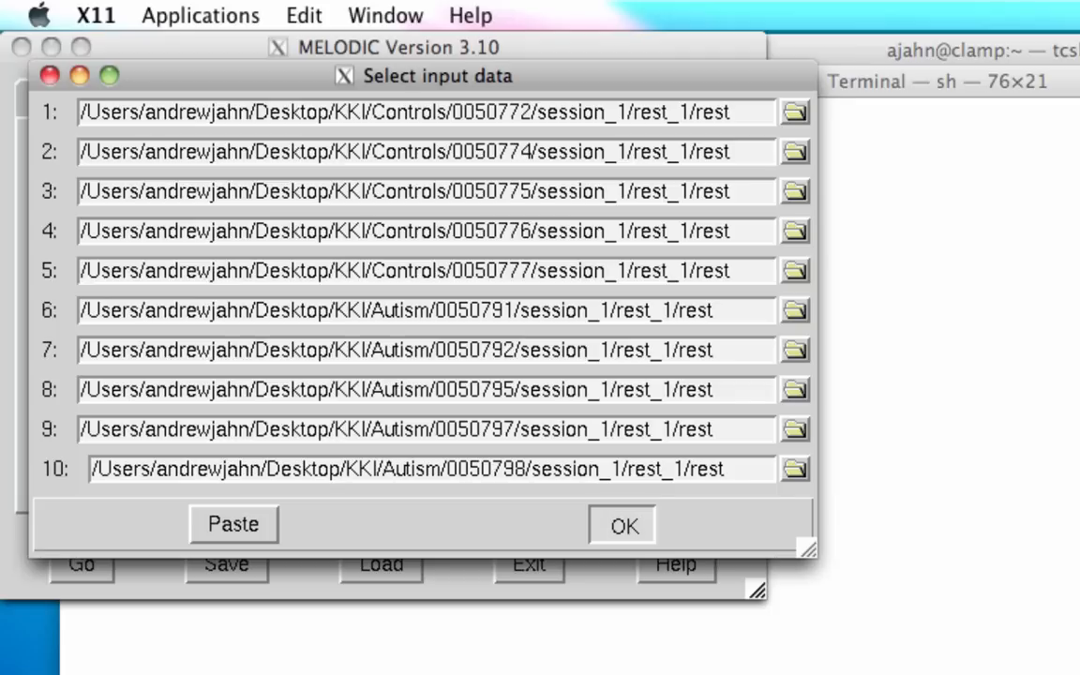
click(622, 525)
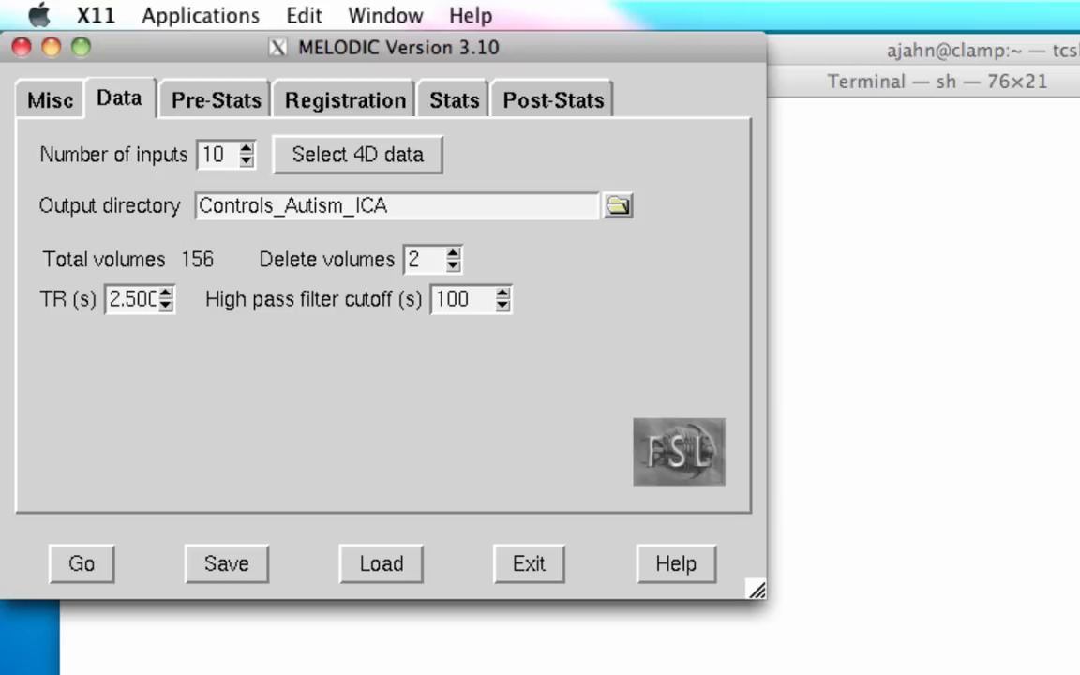
click(447, 100)
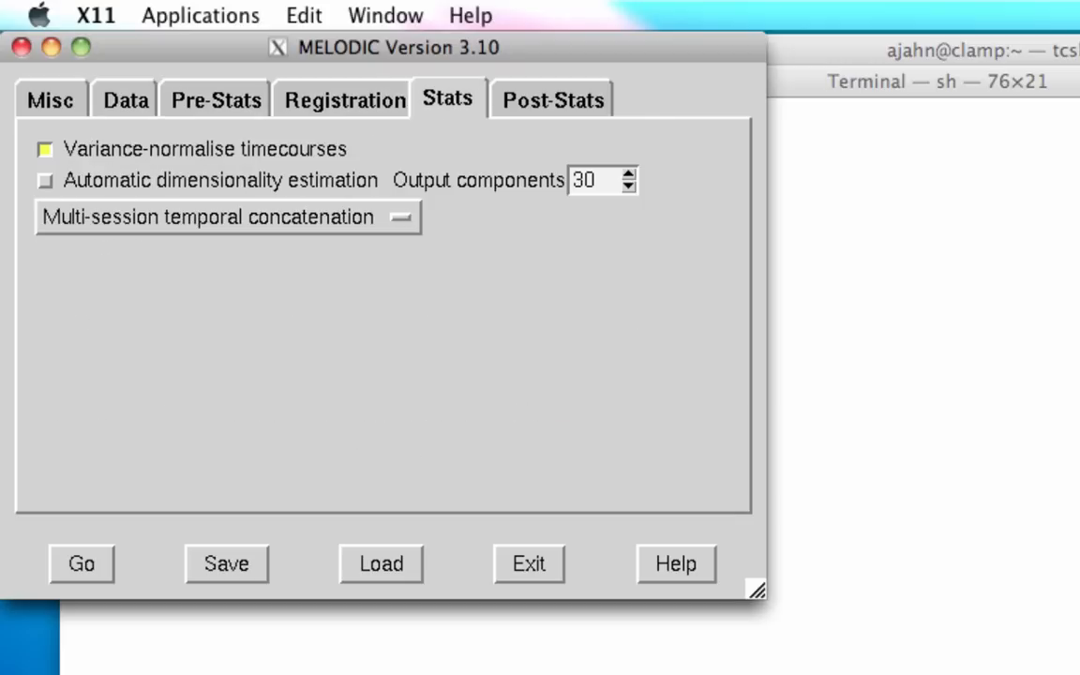
click(546, 98)
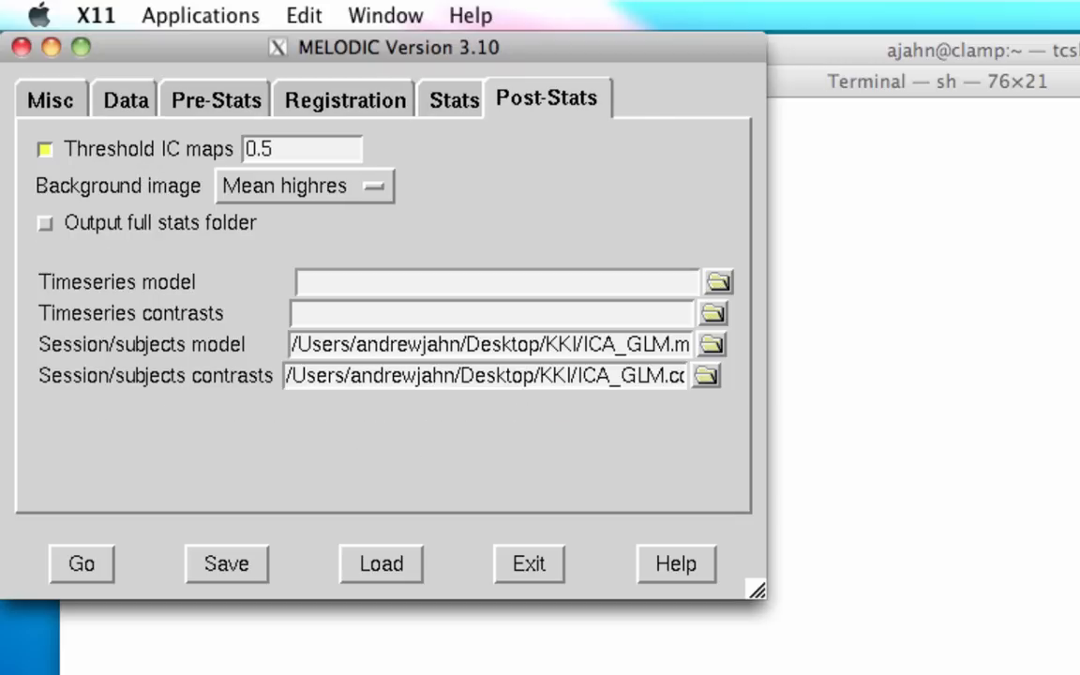